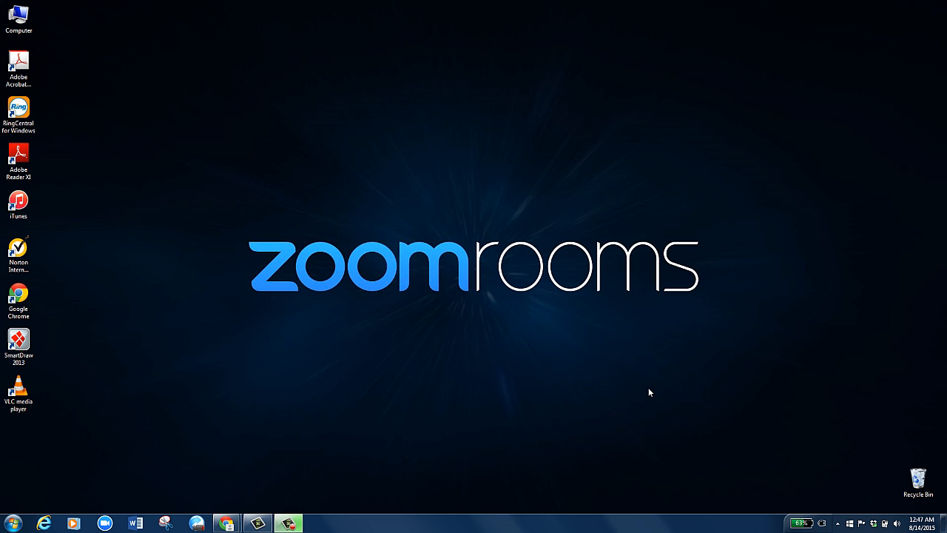
pyautogui.moveTo(247, 505)
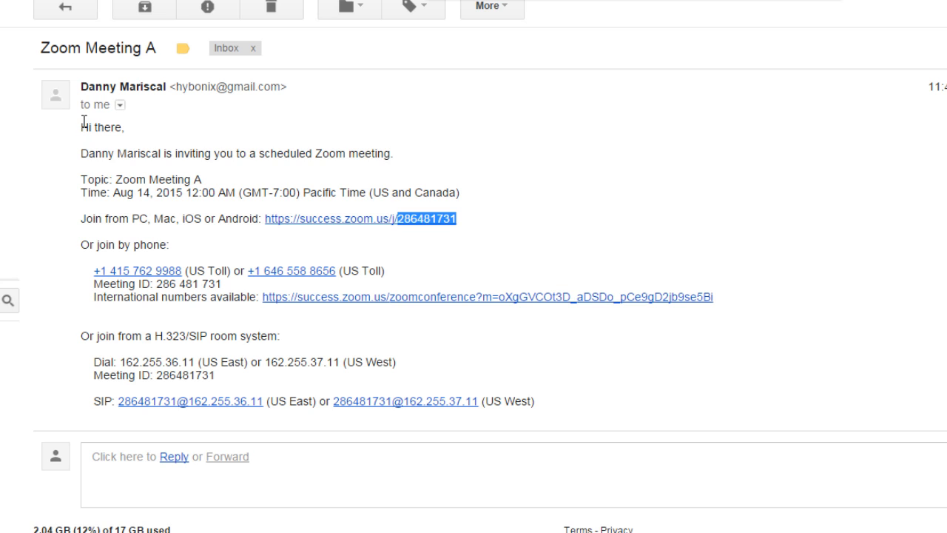
# Step: Select meeting ID 286 481 731 in the Zoom Meeting A invitation and open its success.zoom.us link
pyautogui.doubleClick(93, 179)
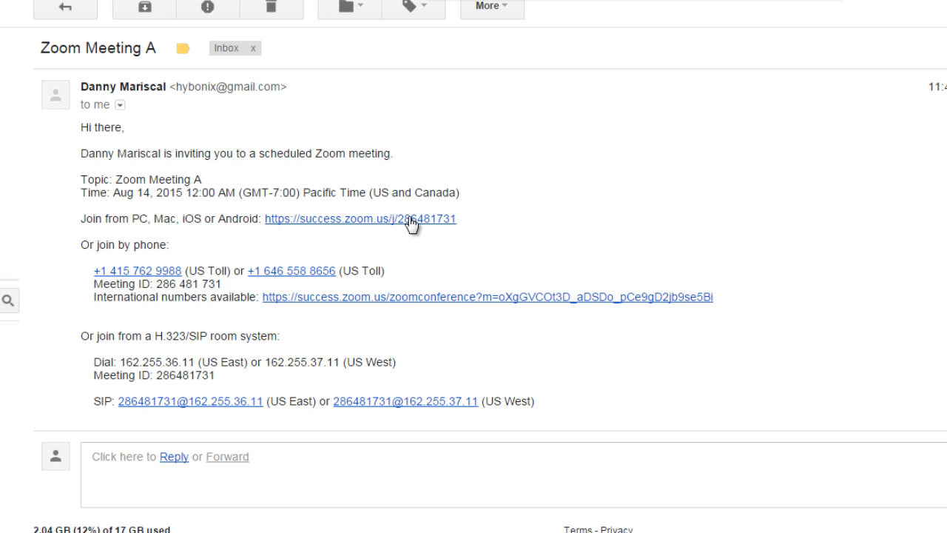
pyautogui.moveTo(354, 229)
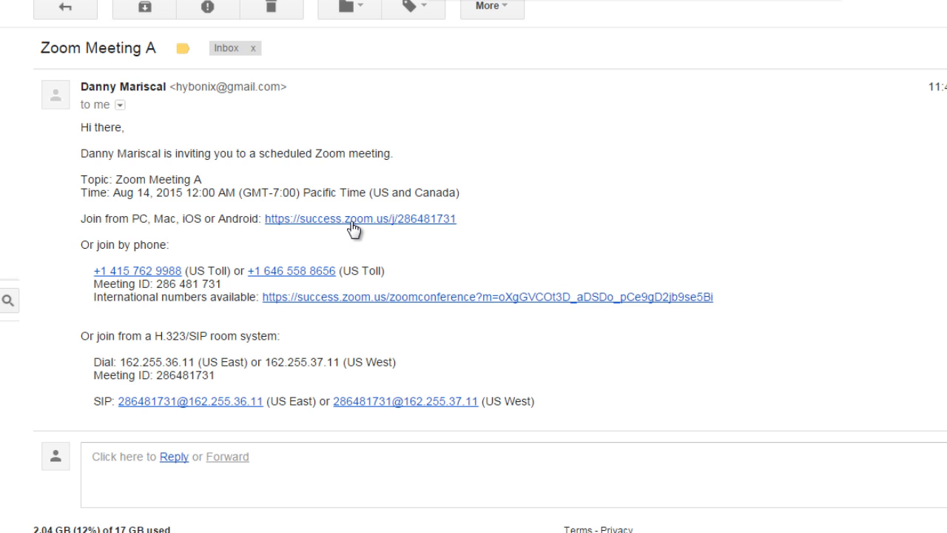
pyautogui.moveTo(455, 231)
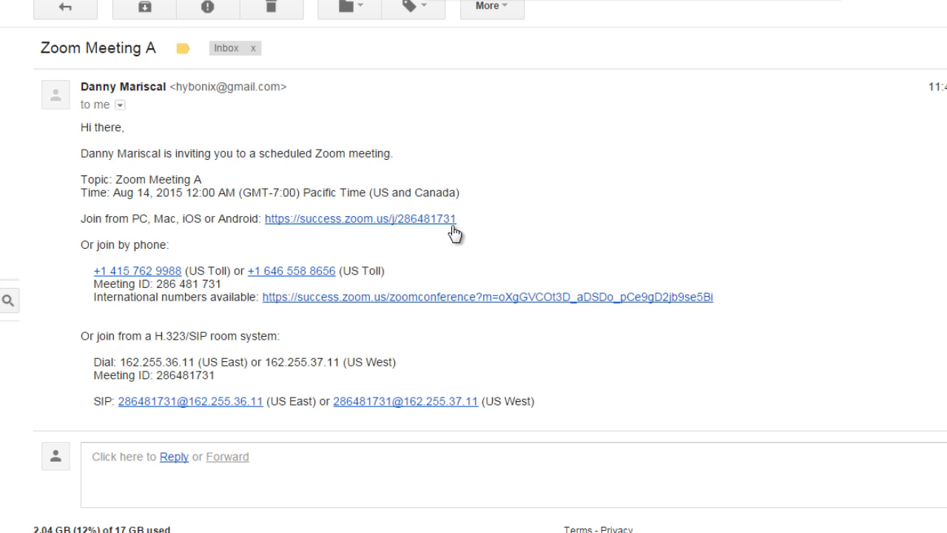
pyautogui.moveTo(468, 227)
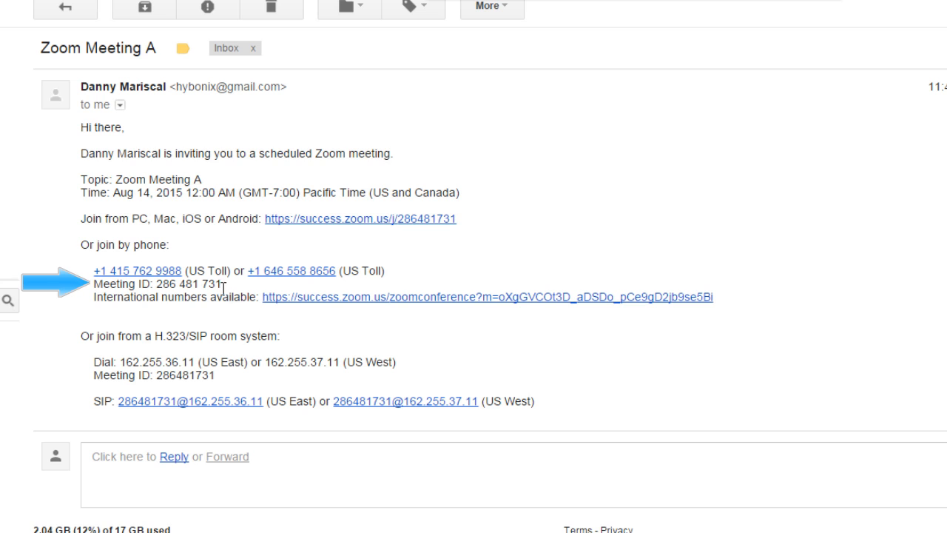
pyautogui.doubleClick(188, 284)
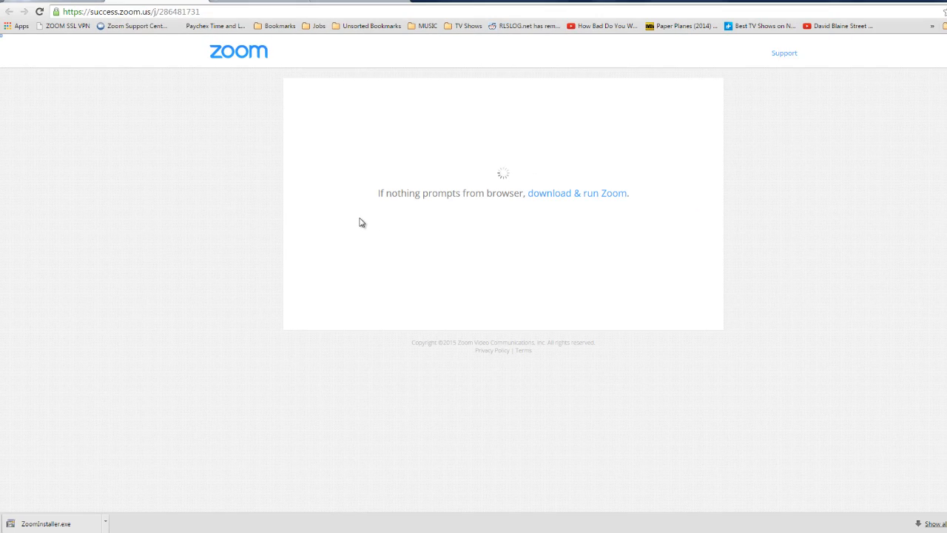
# Step: Run ZoomInstaller.exe, dismiss the audio conference dialog and continue into the meeting
pyautogui.click(577, 193)
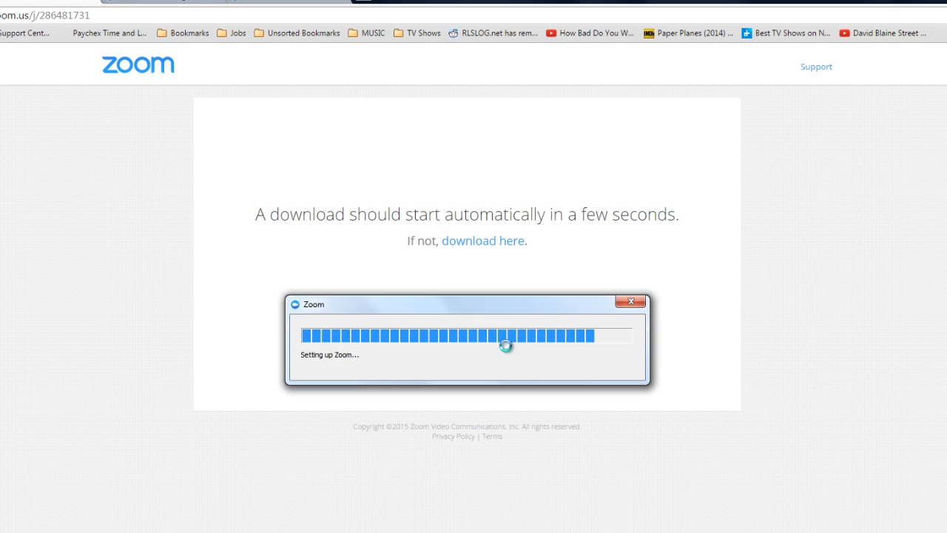
pyautogui.click(630, 302)
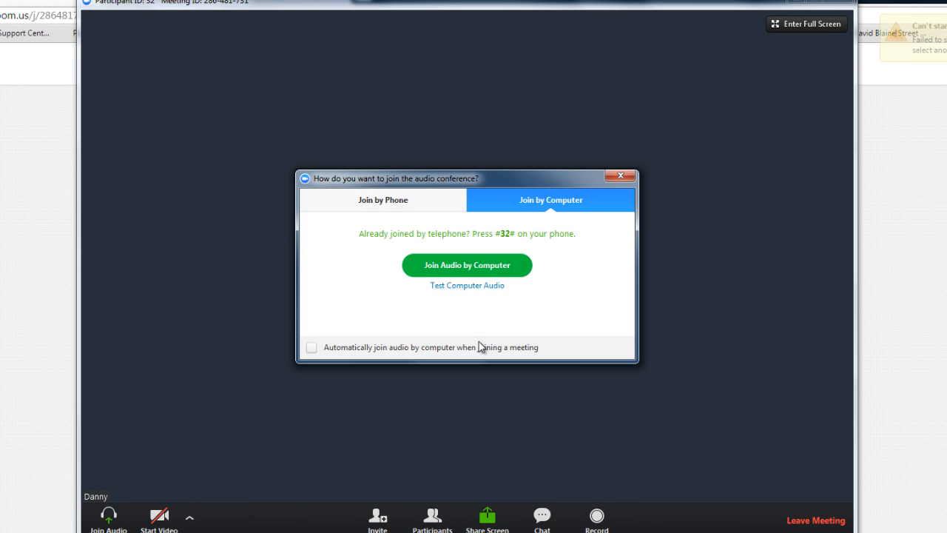
pyautogui.click(620, 175)
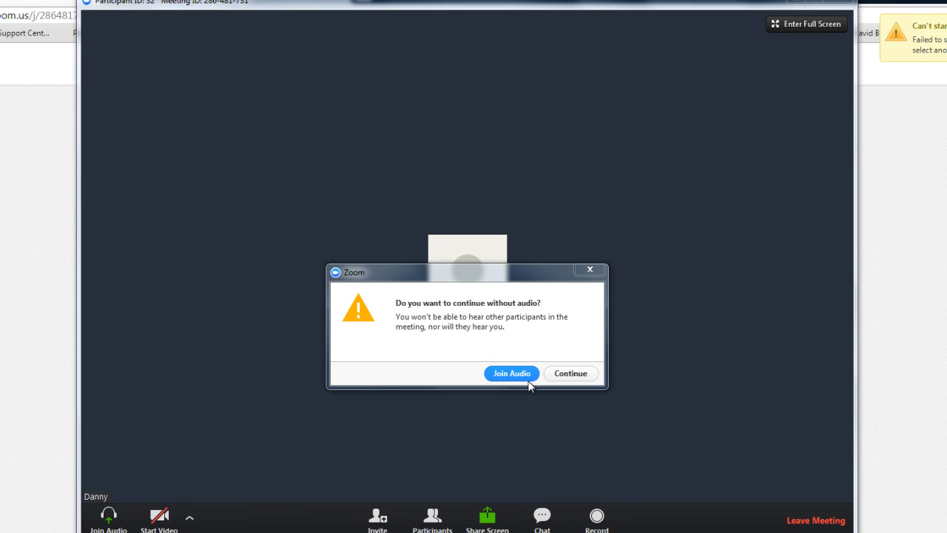
pyautogui.click(570, 373)
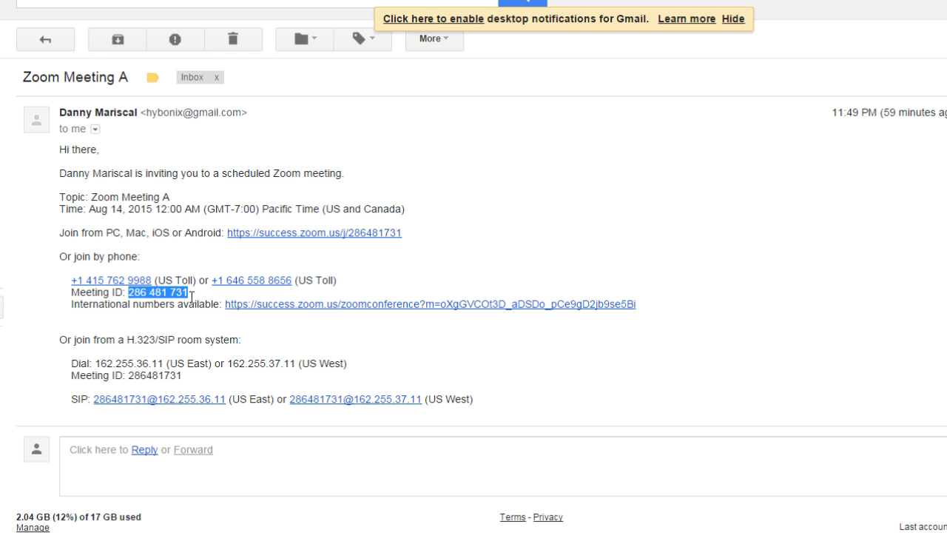
pyautogui.moveTo(210, 304)
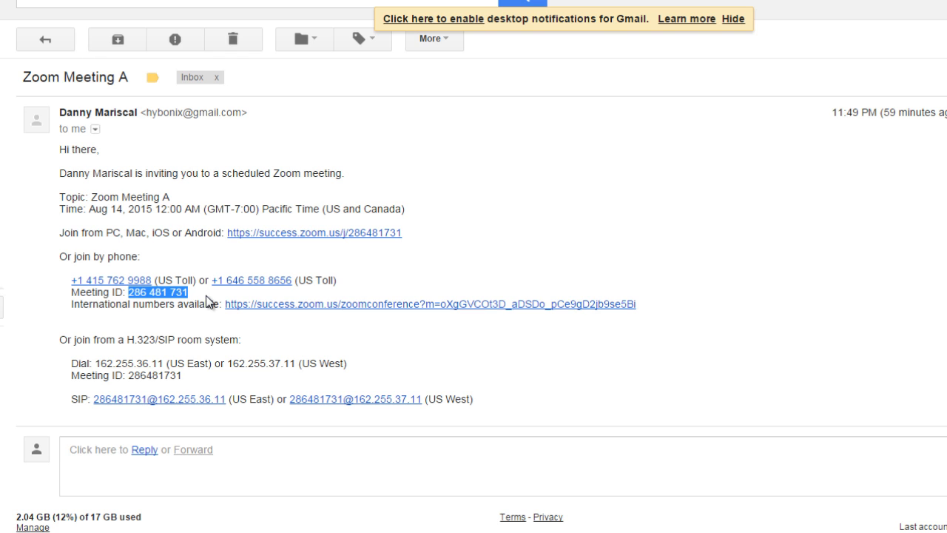
pyautogui.moveTo(432, 235)
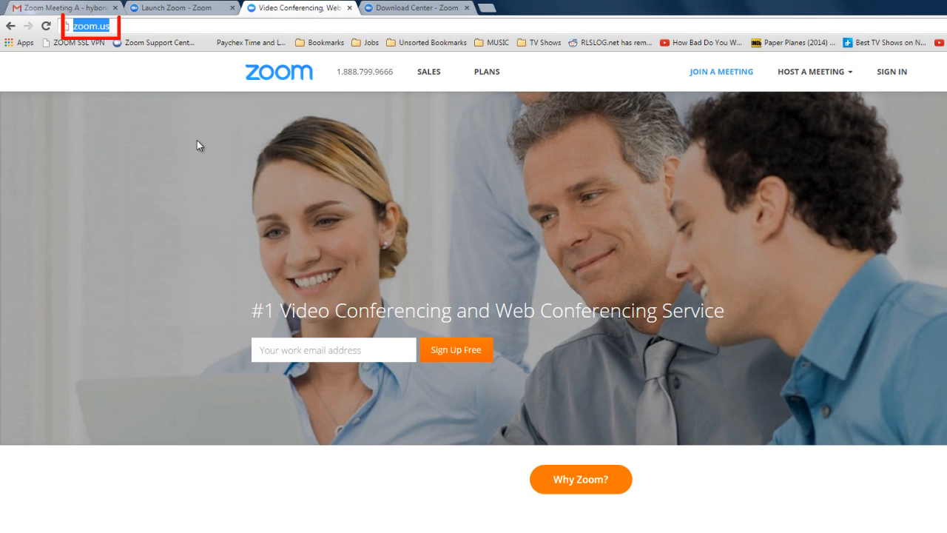
pyautogui.moveTo(720, 71)
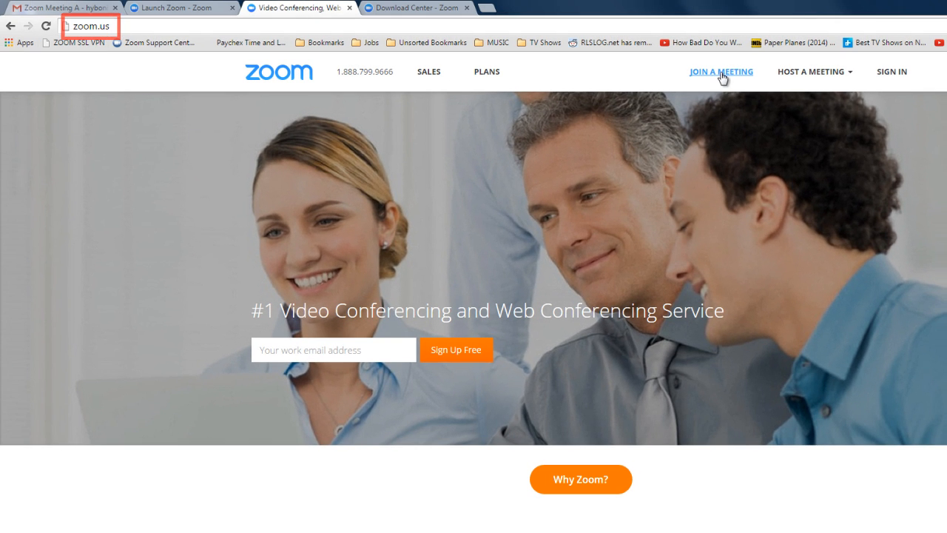
pyautogui.click(721, 72)
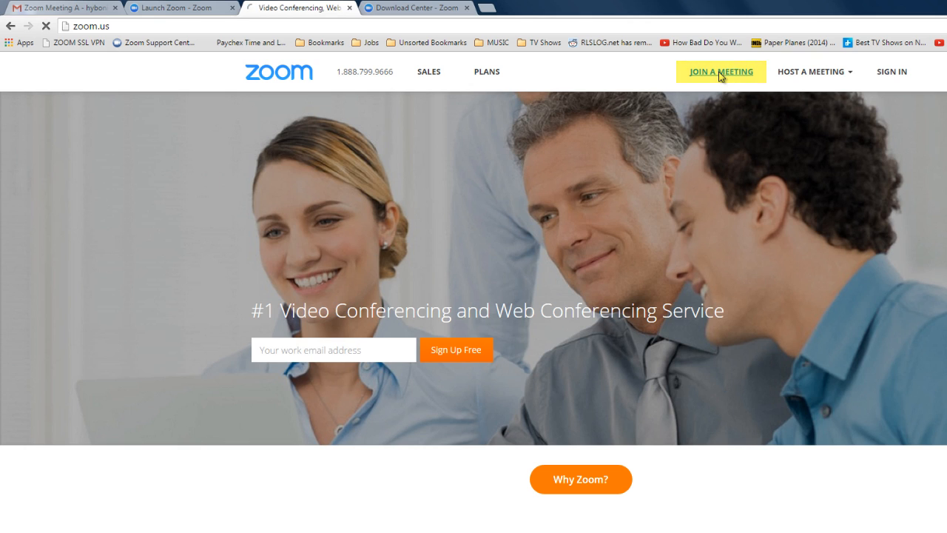
pyautogui.click(719, 72)
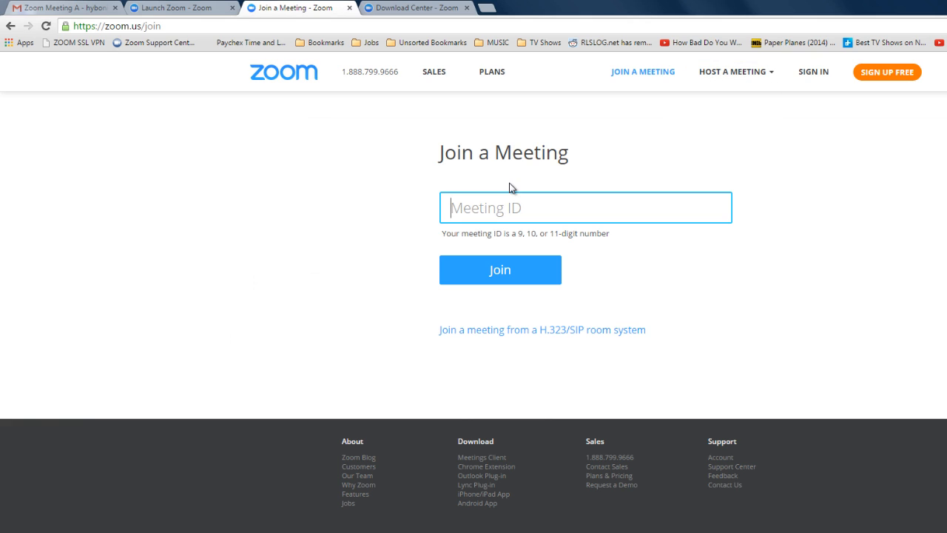
pyautogui.write('286 481 731')
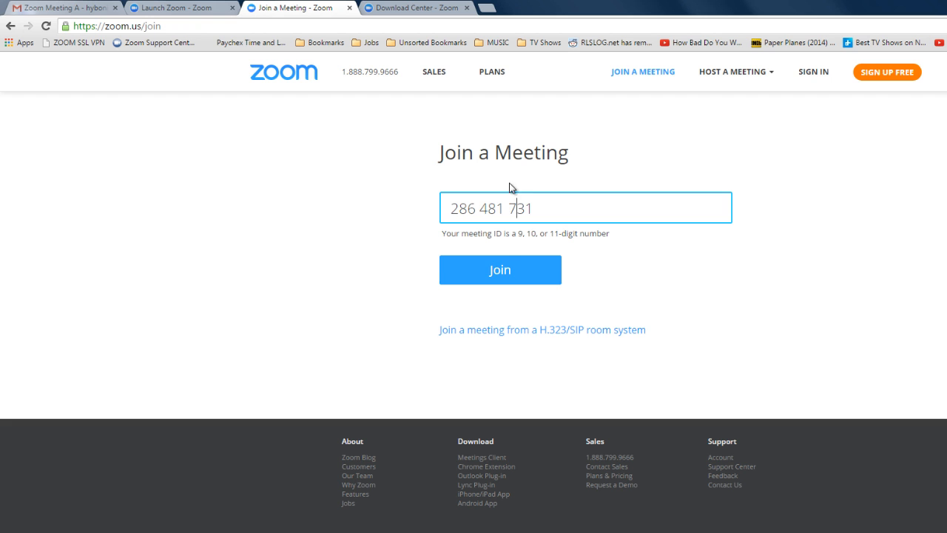
pyautogui.click(500, 269)
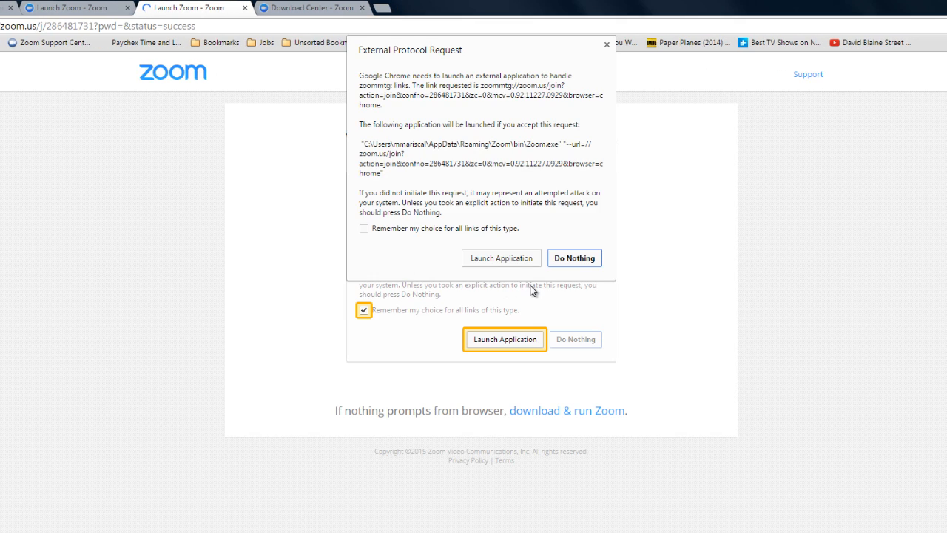
pyautogui.moveTo(501, 258)
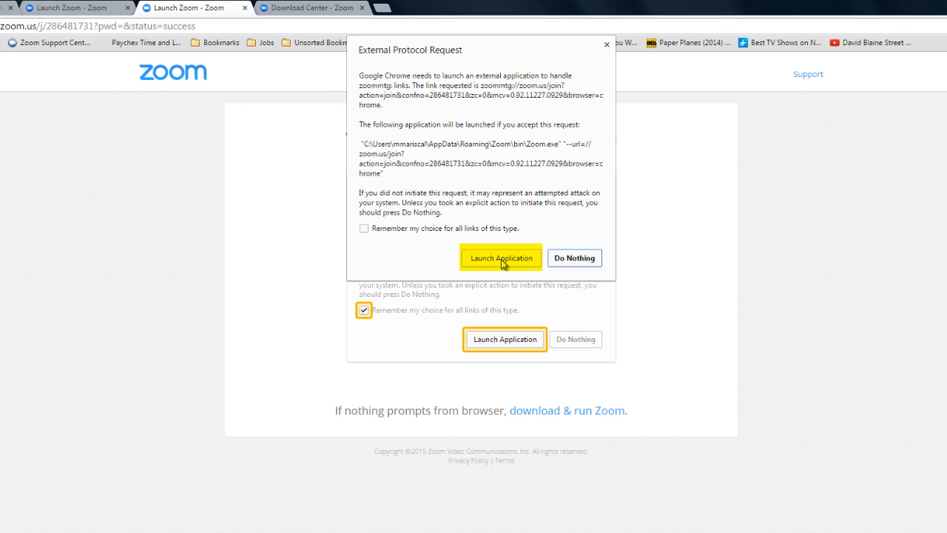
# Step: Allow Chrome to launch the Zoom app into meeting 286-481-731, then leave the meeting
pyautogui.click(500, 258)
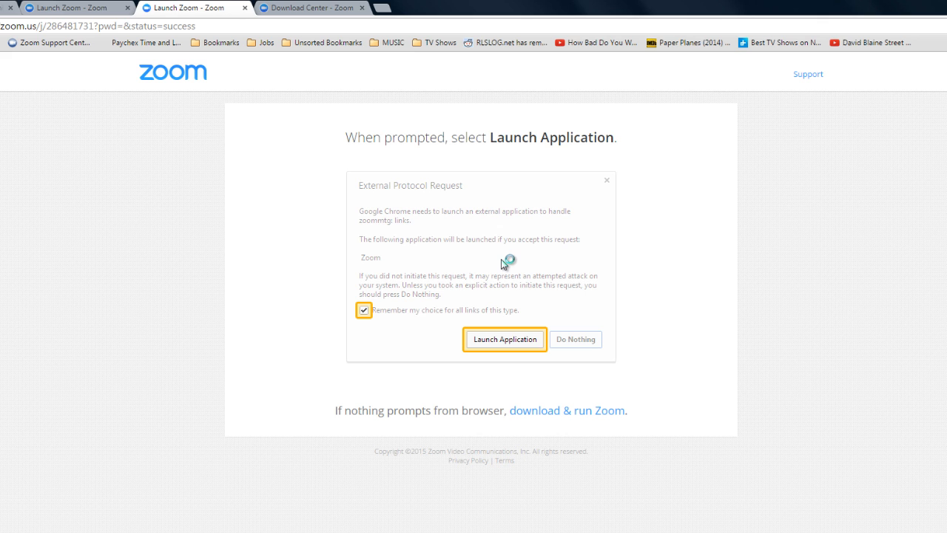
pyautogui.click(505, 339)
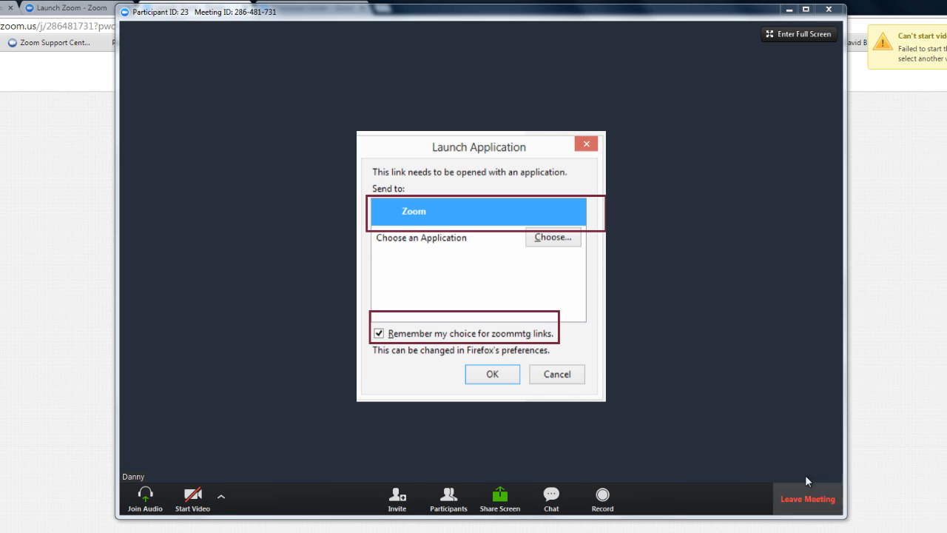
pyautogui.click(492, 373)
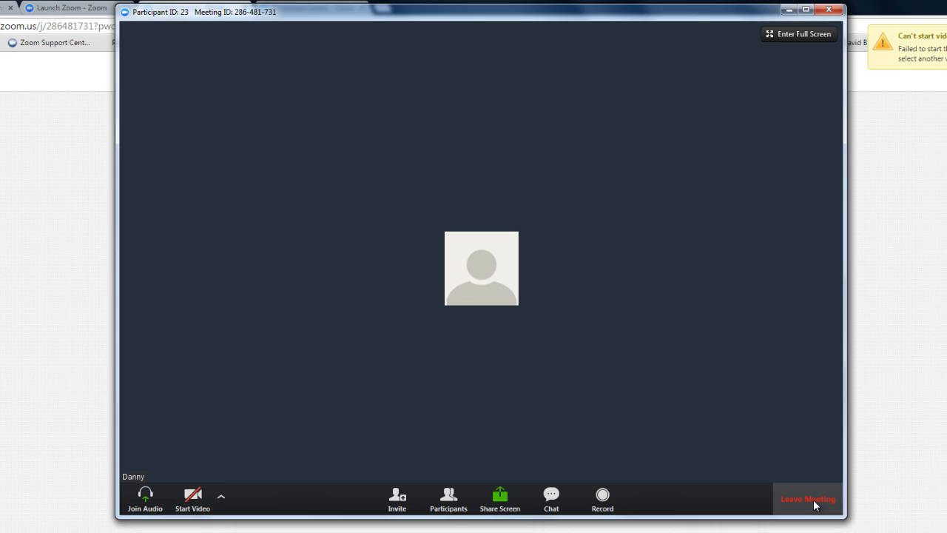
pyautogui.click(807, 498)
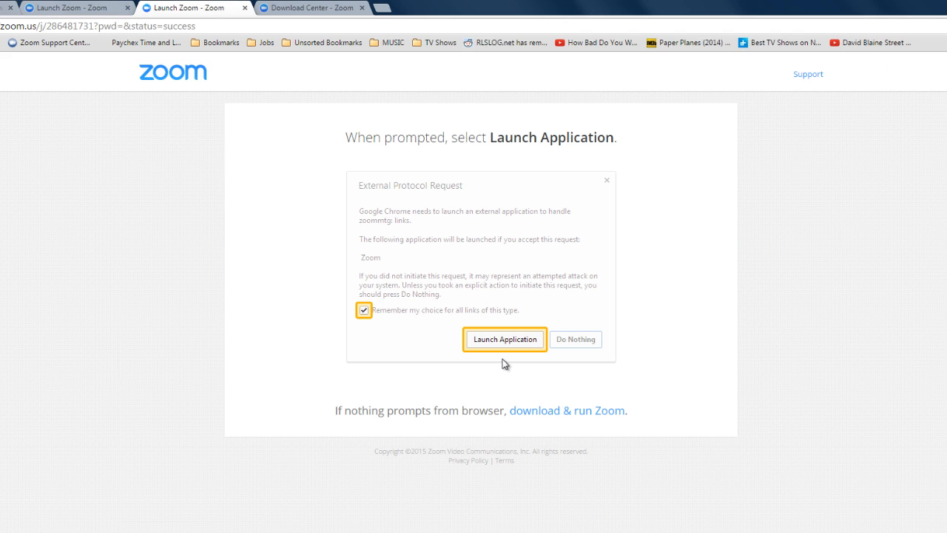
pyautogui.click(310, 8)
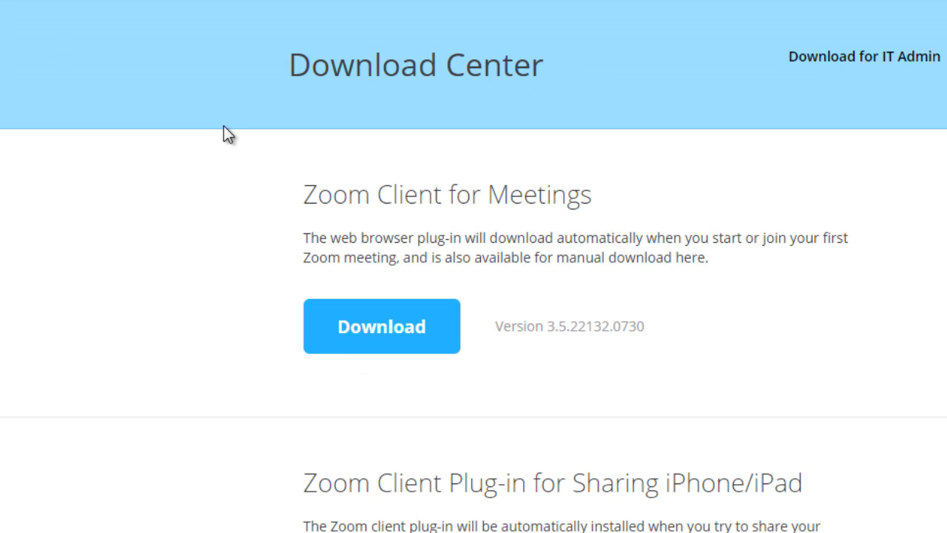
pyautogui.moveTo(459, 333)
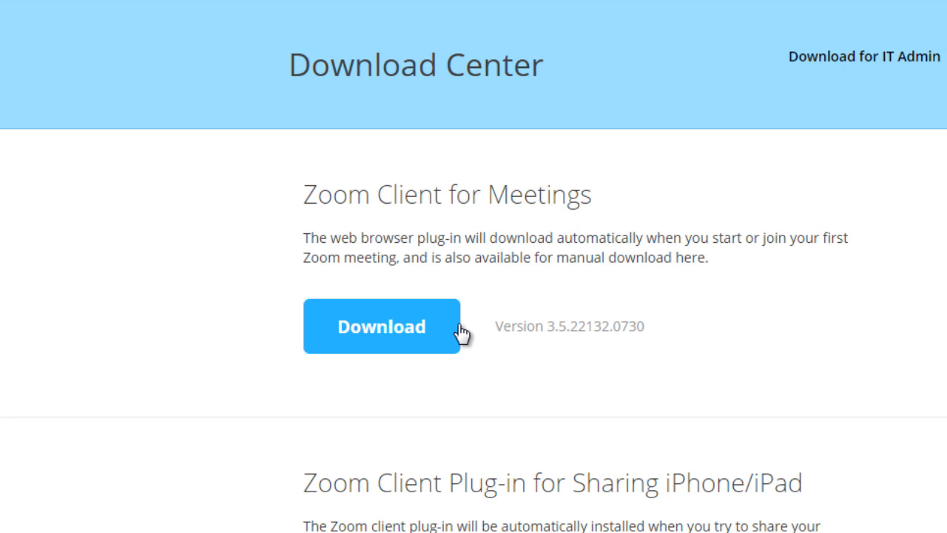
pyautogui.moveTo(435, 357)
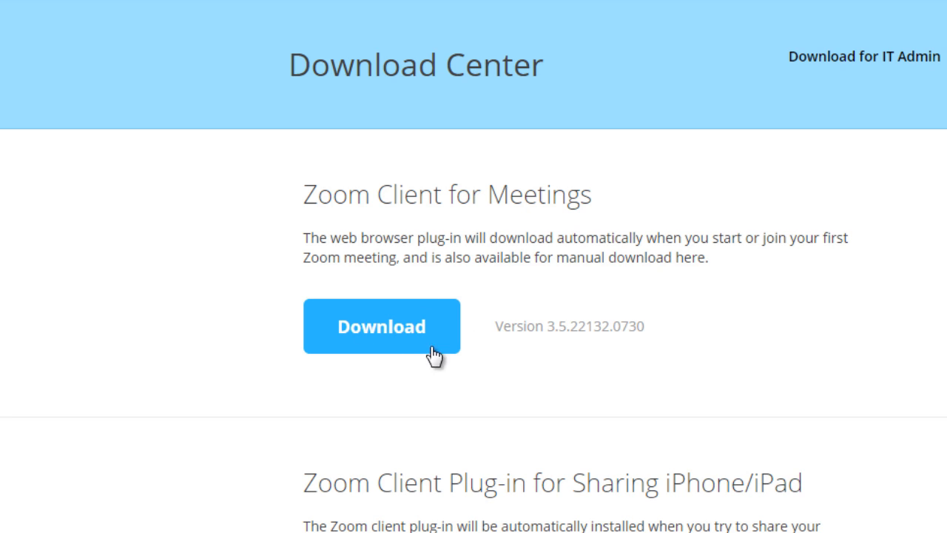
pyautogui.moveTo(416, 333)
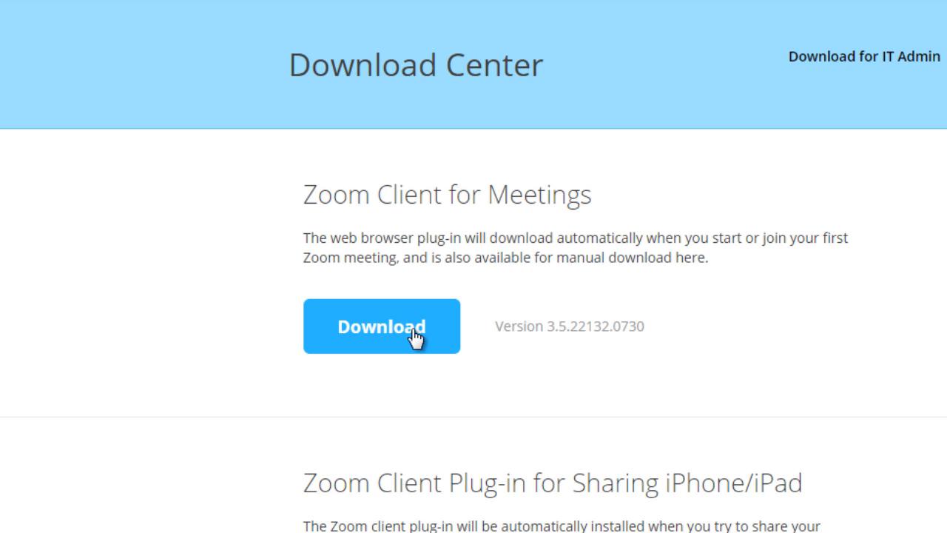
# Step: Download Zoom Client for Meetings from the Download Center page
pyautogui.click(381, 325)
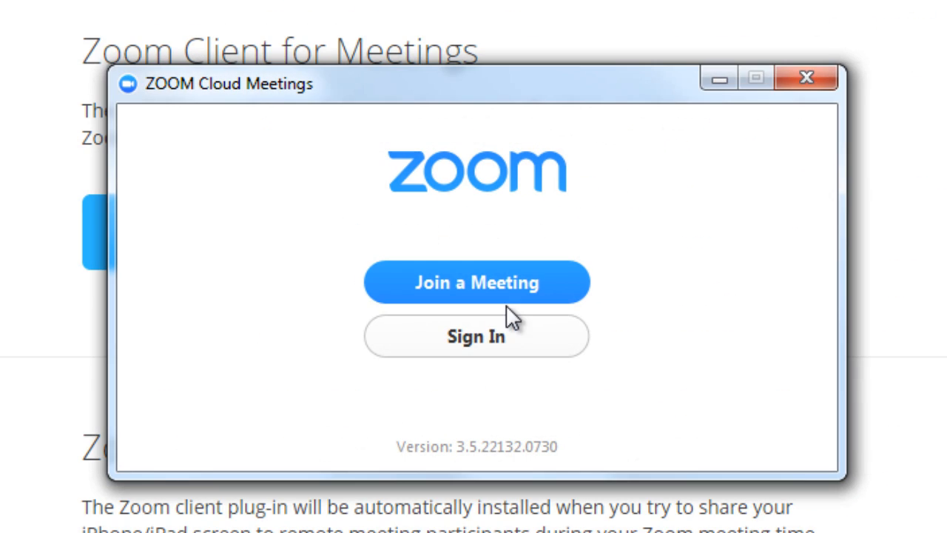
pyautogui.moveTo(503, 302)
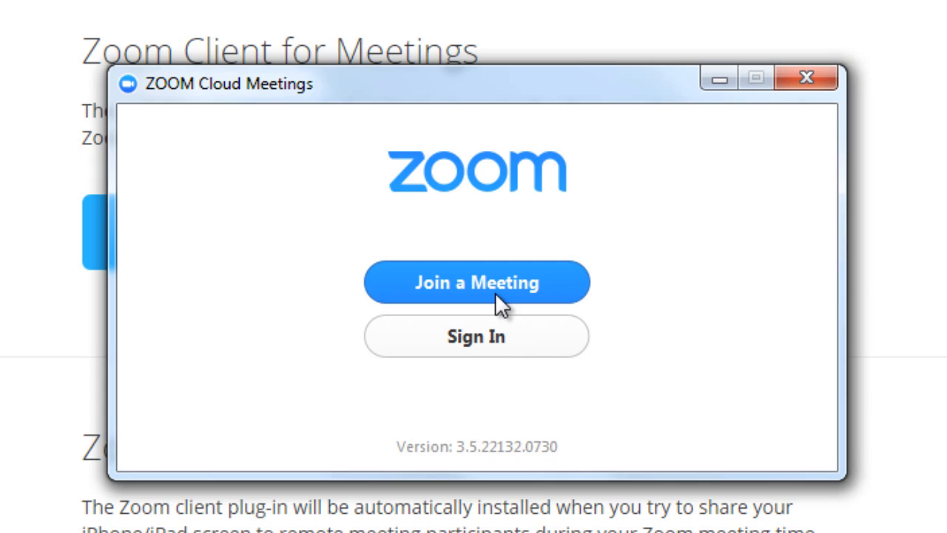
# Step: Join meeting 286 481 731 from the desktop client, then confirm Leave Meeting
pyautogui.click(477, 282)
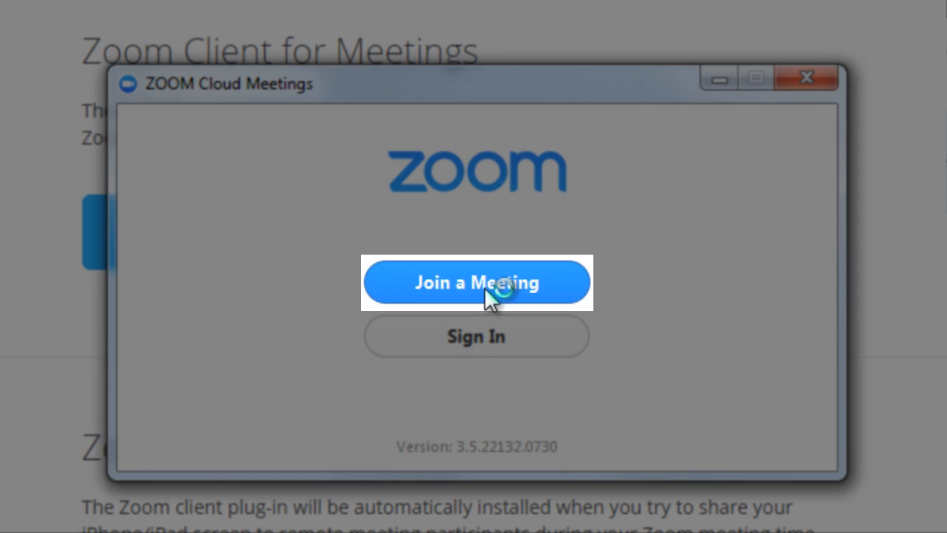
pyautogui.click(475, 282)
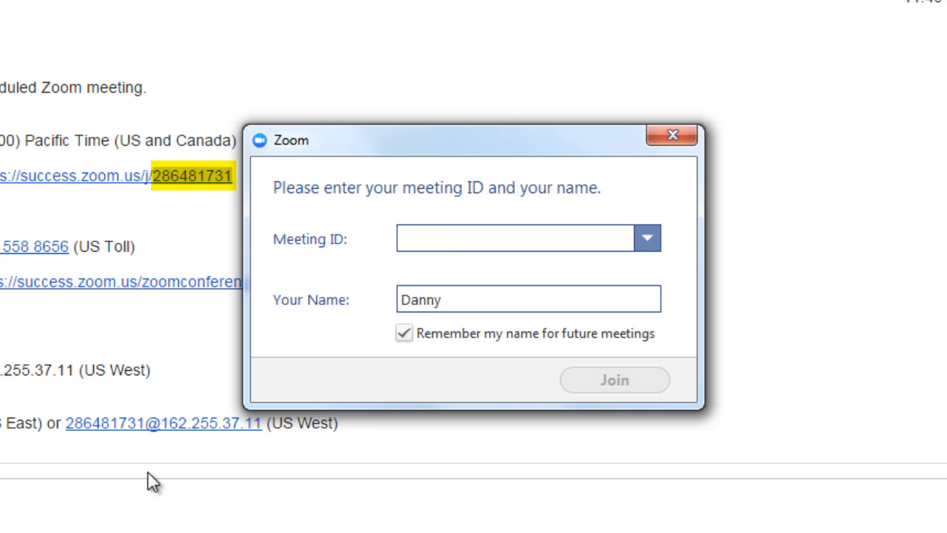
pyautogui.write('286 481 731')
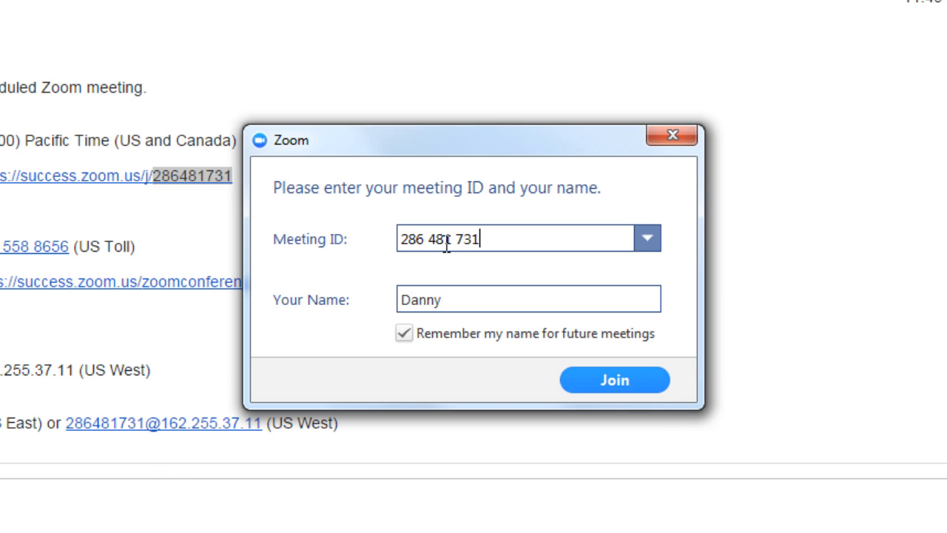
pyautogui.click(614, 379)
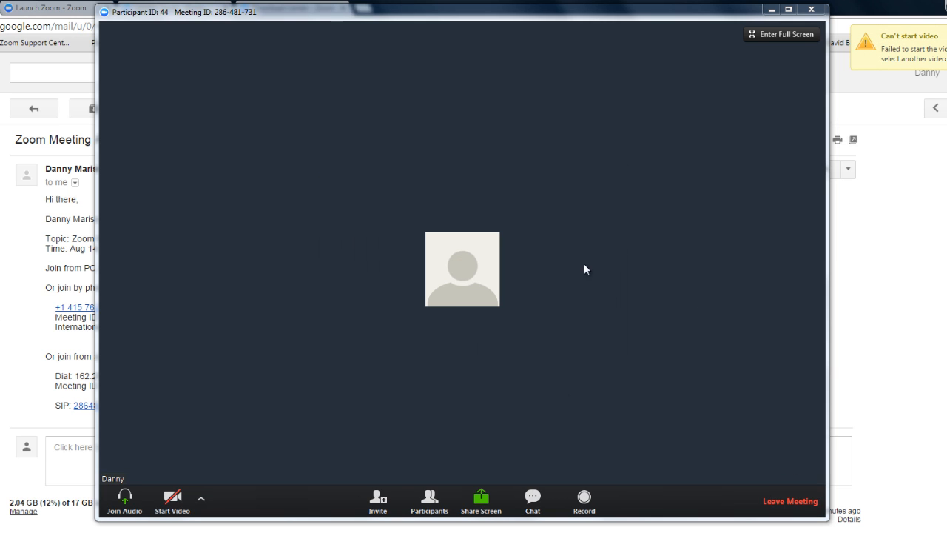
pyautogui.click(789, 501)
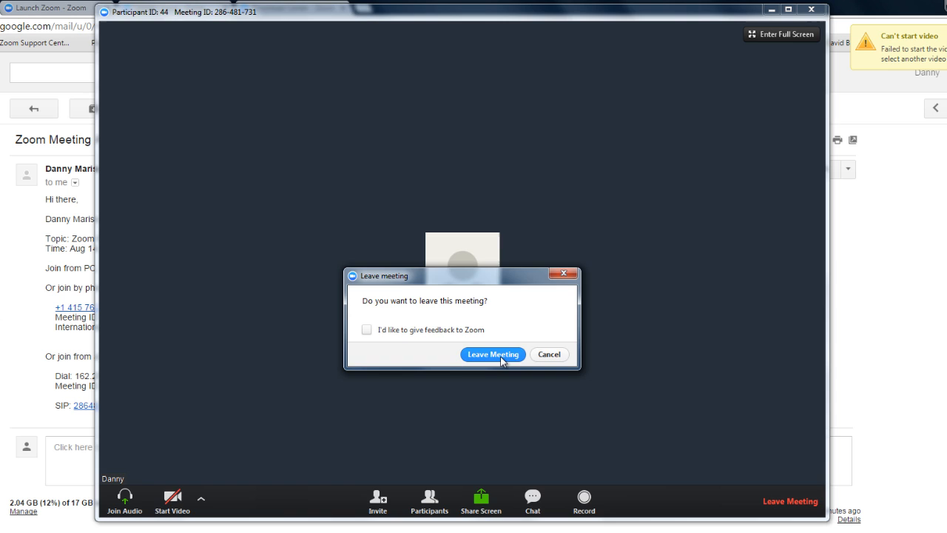
pyautogui.click(493, 354)
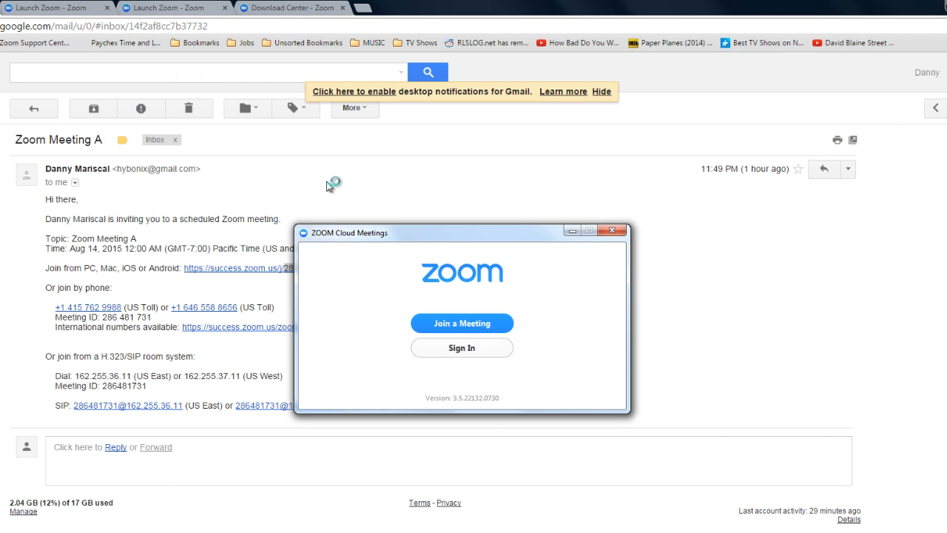
pyautogui.click(612, 230)
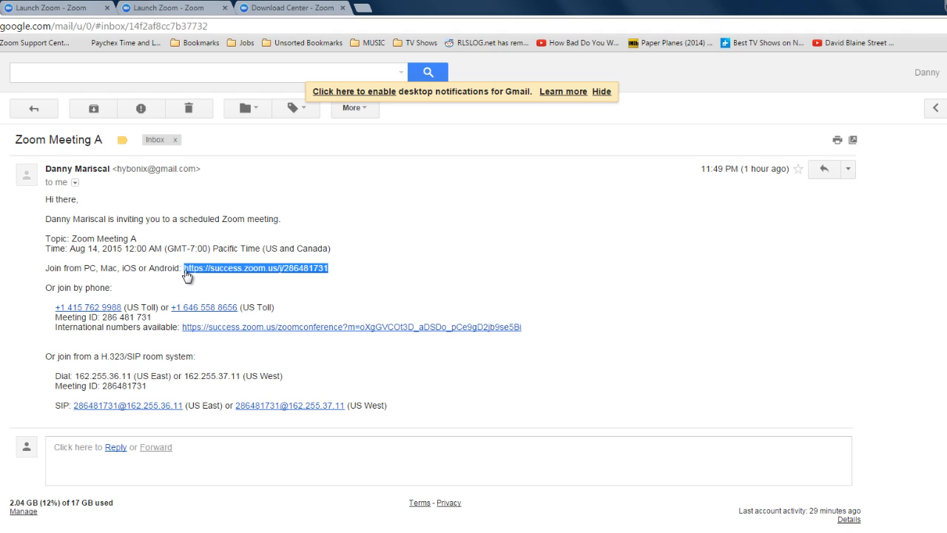
pyautogui.moveTo(288, 293)
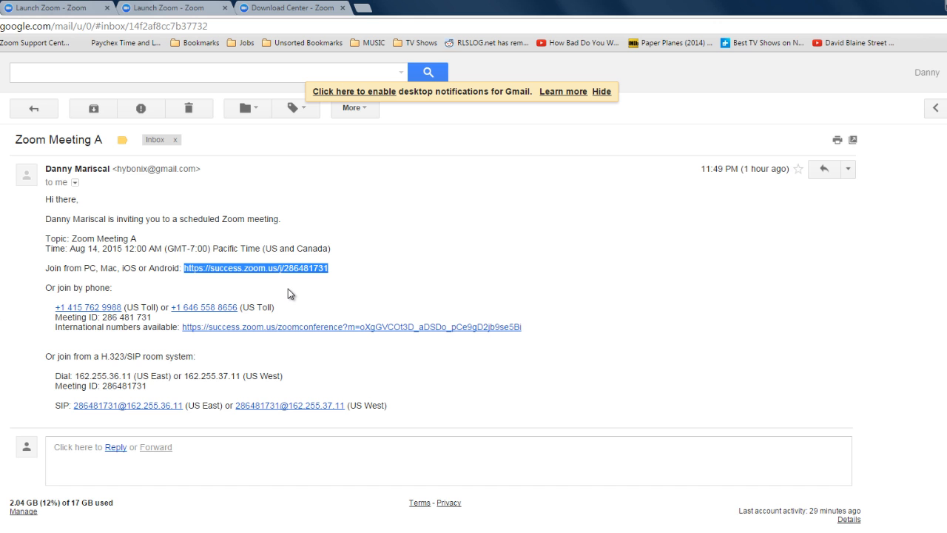
pyautogui.rightClick(255, 267)
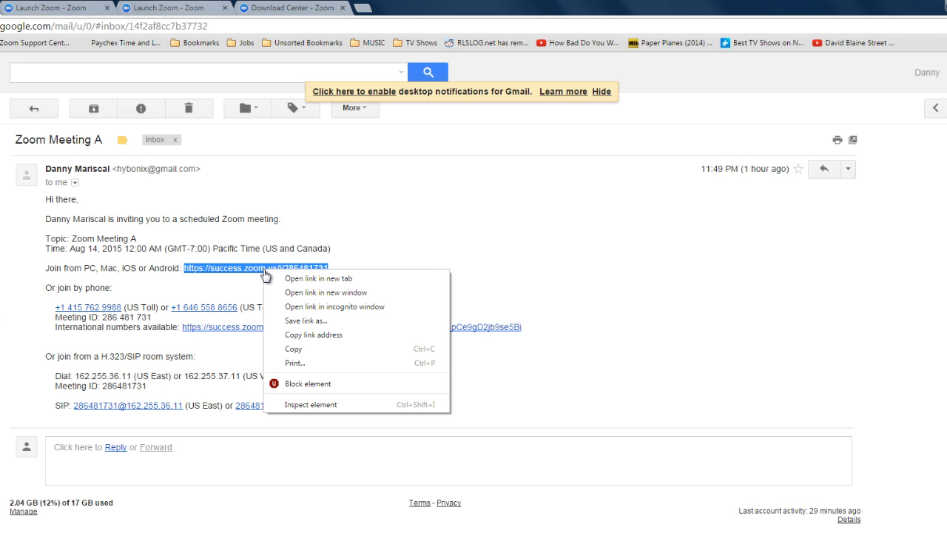